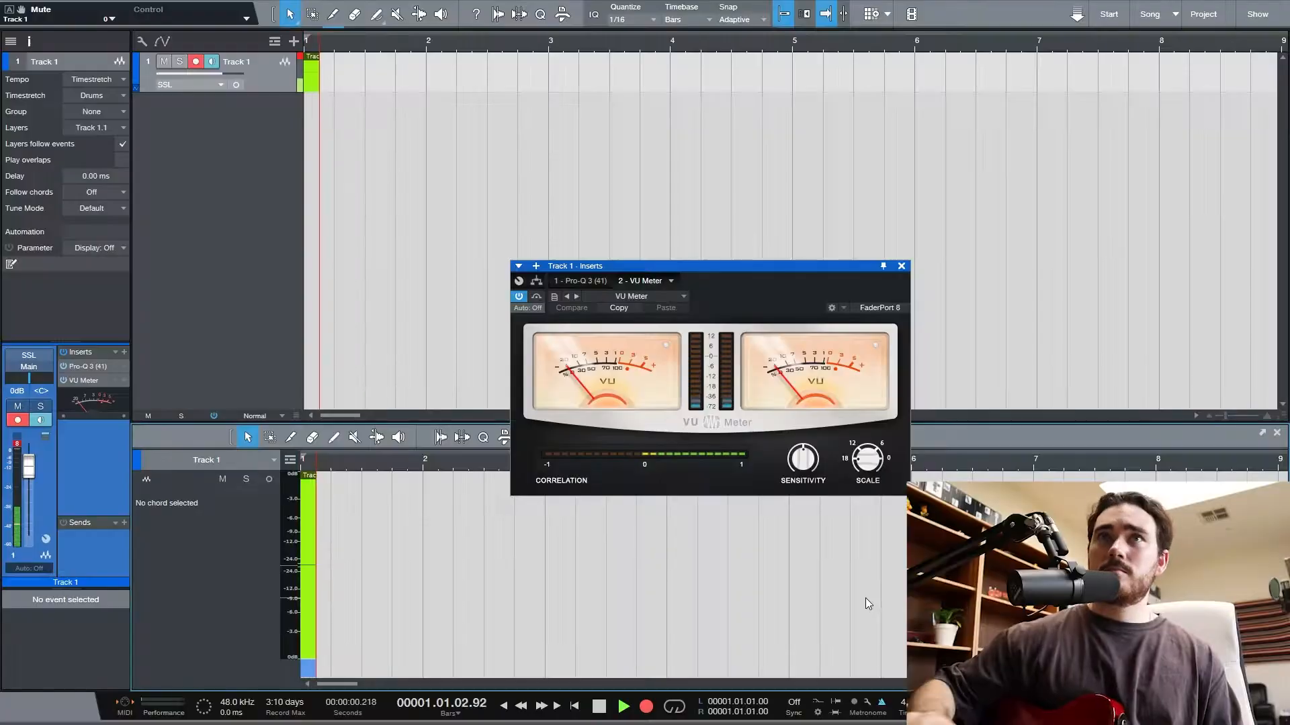
- Record the guitar take on Track 1 and insert bx_console SSL 4000 E above VU Meter
left_click(644, 706)
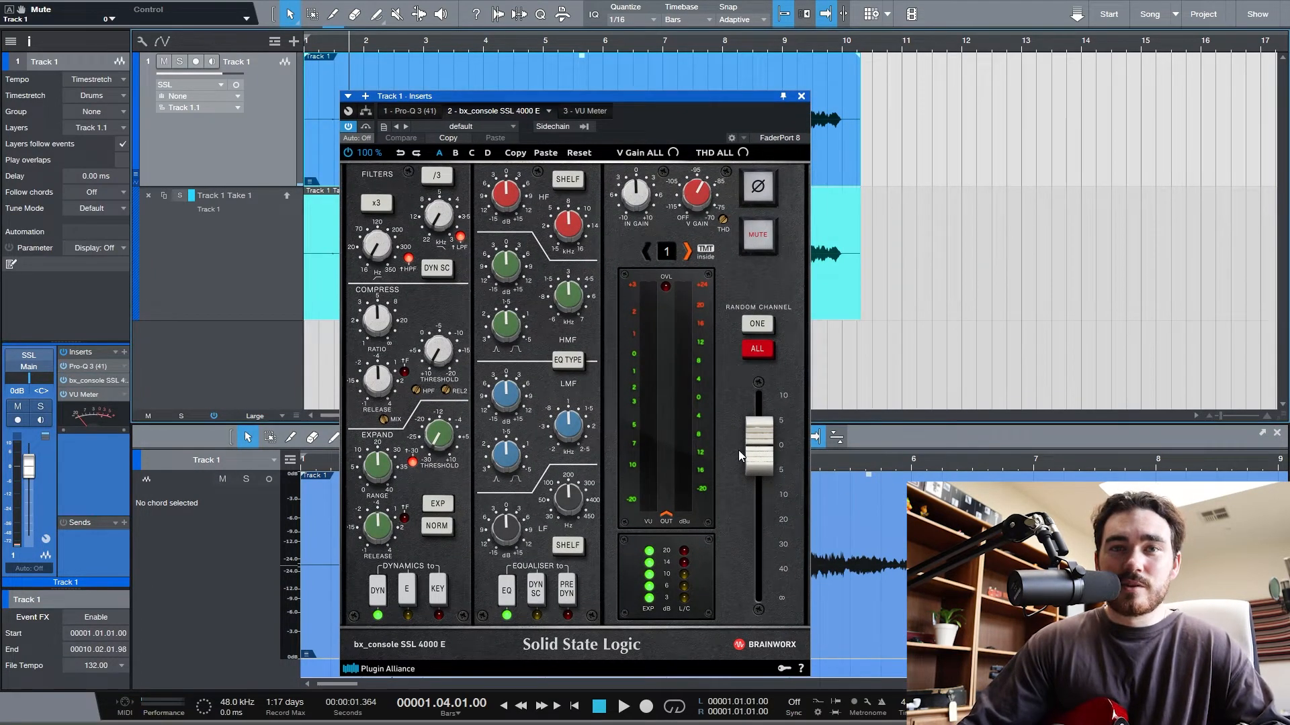
left_click(624, 706)
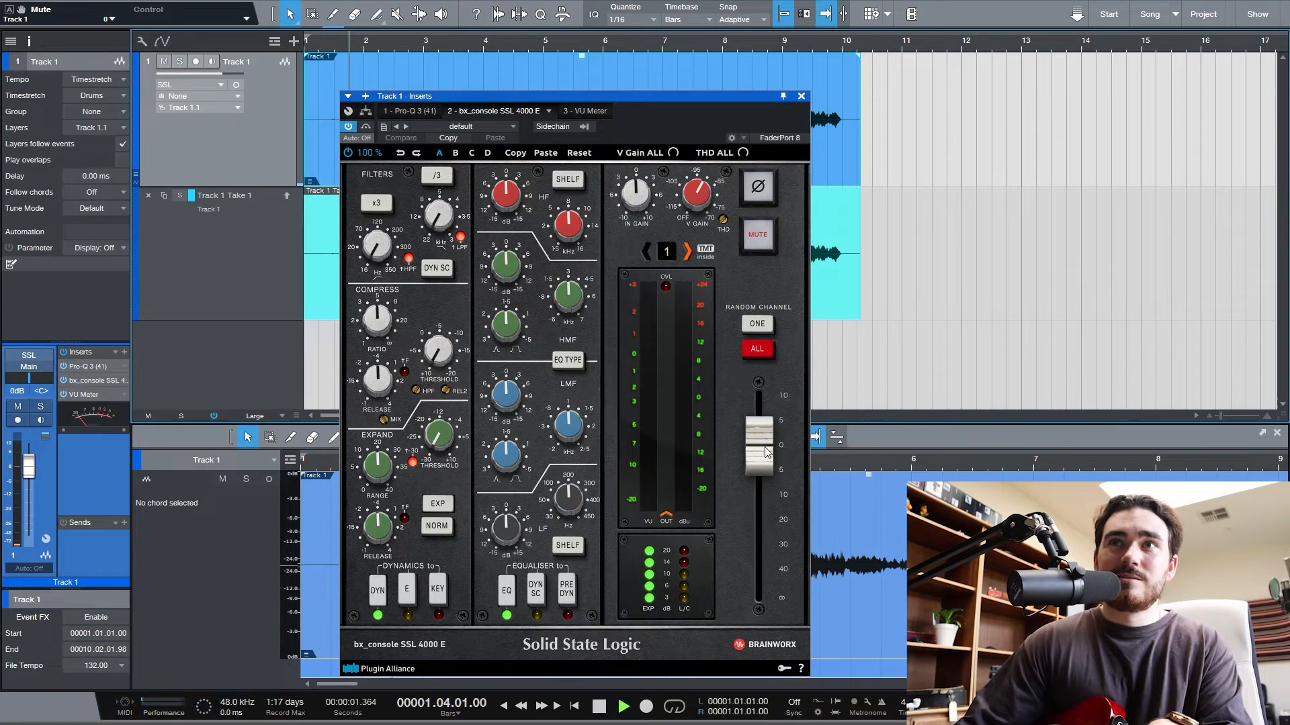